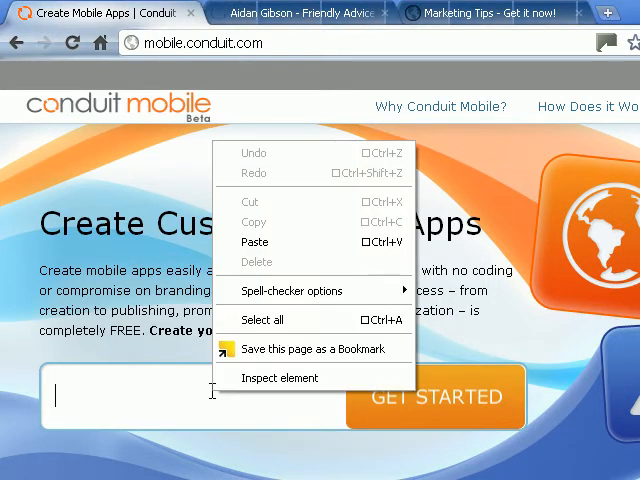
pyautogui.click(256, 242)
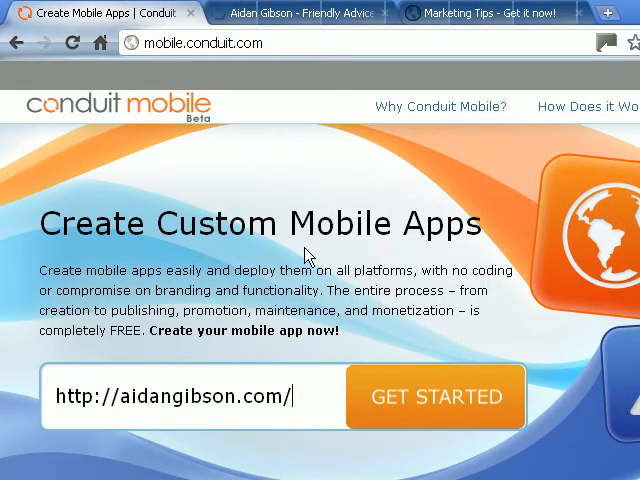
pyautogui.moveTo(444, 408)
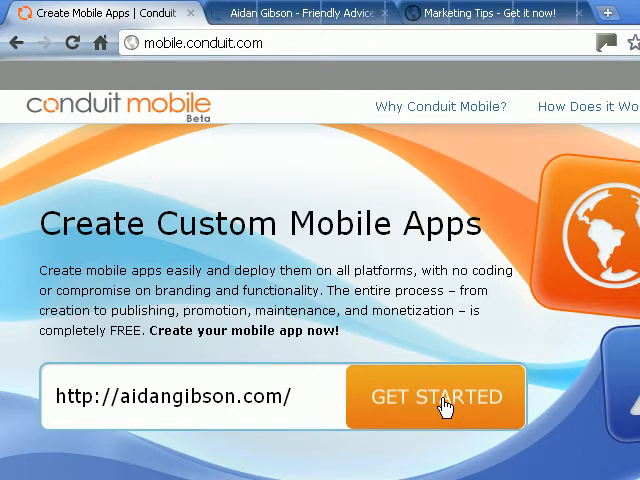
pyautogui.click(436, 396)
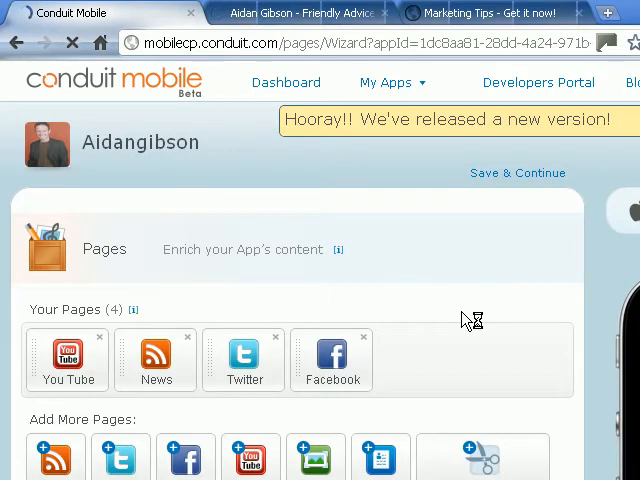
# - Glance at the original site, then add a Contact Us page from Add More Pages
pyautogui.scroll(-3)
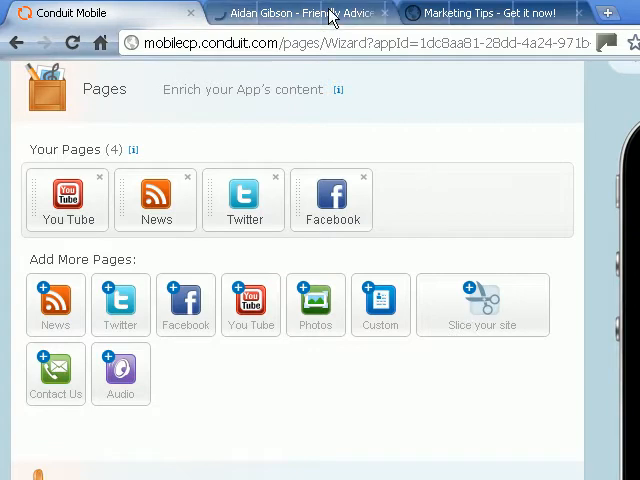
pyautogui.click(300, 12)
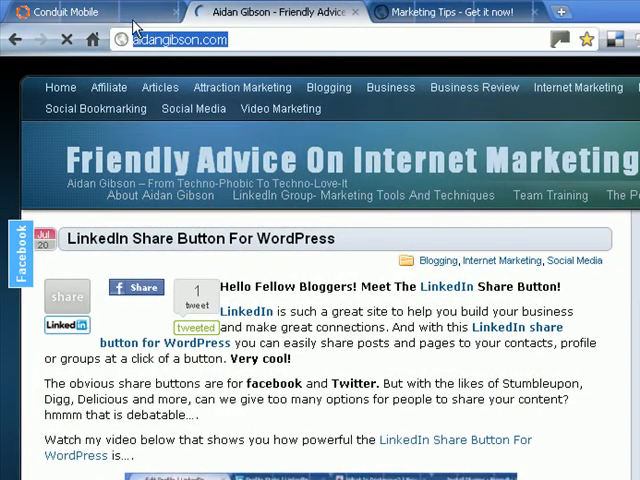
pyautogui.click(64, 12)
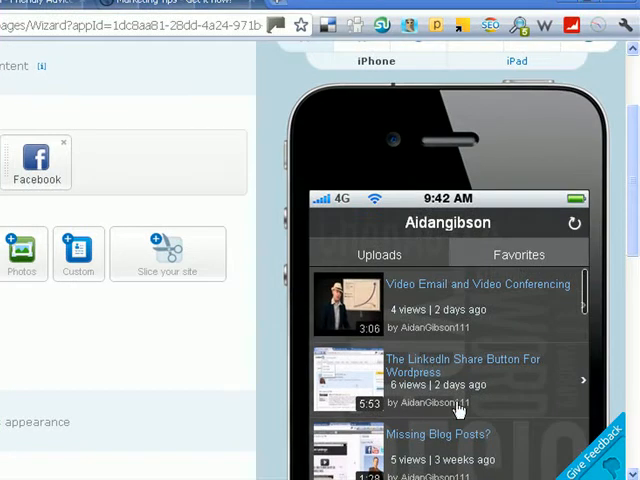
pyautogui.moveTo(524, 324)
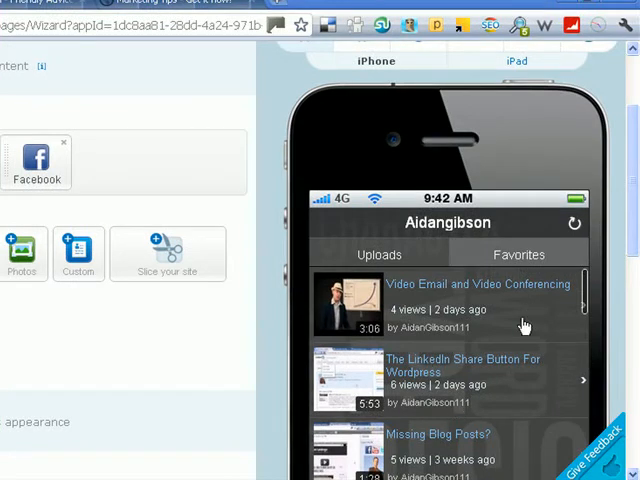
pyautogui.scroll(-3)
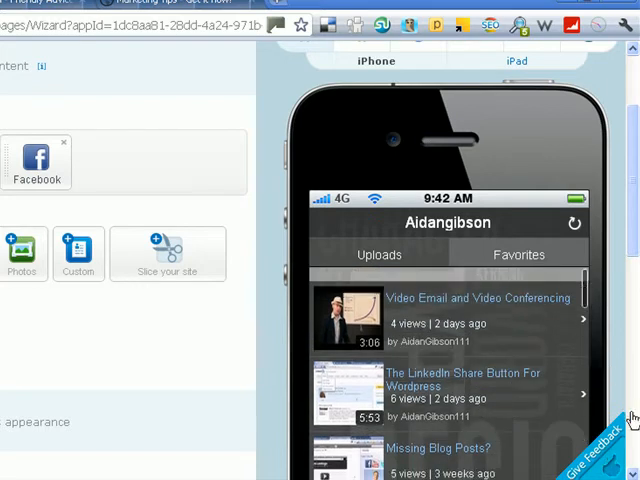
pyautogui.scroll(-3)
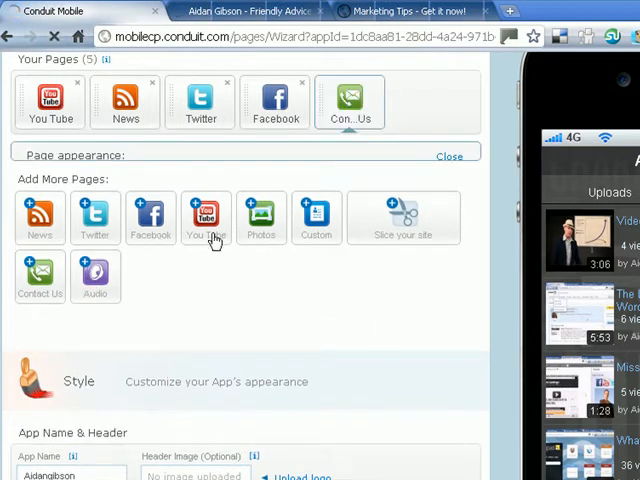
pyautogui.click(348, 104)
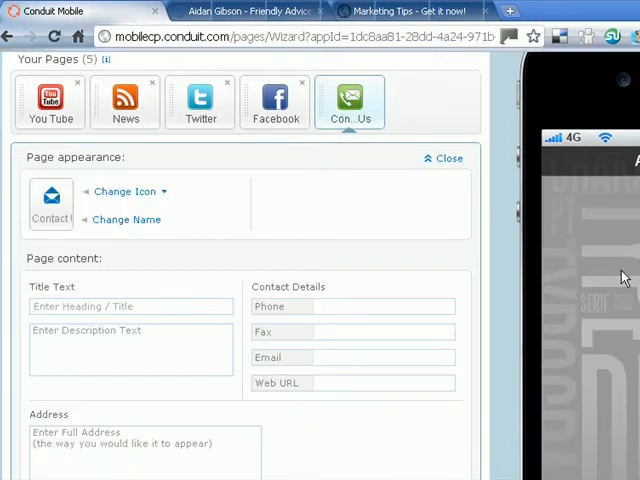
pyautogui.moveTo(224, 296)
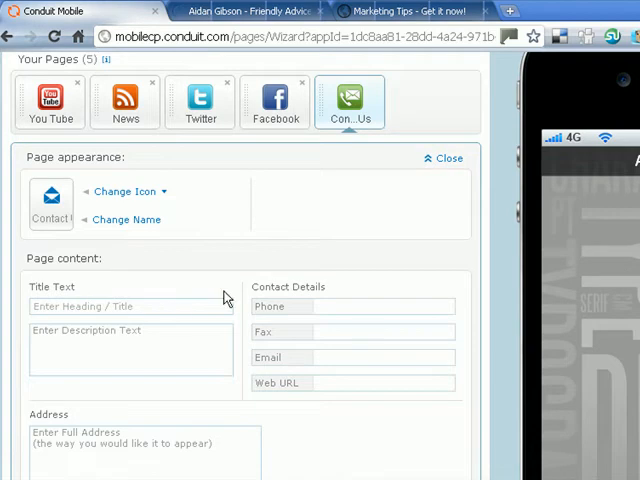
pyautogui.click(364, 306)
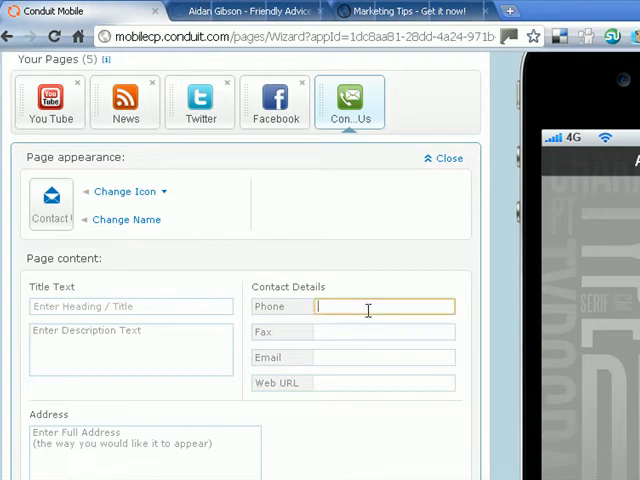
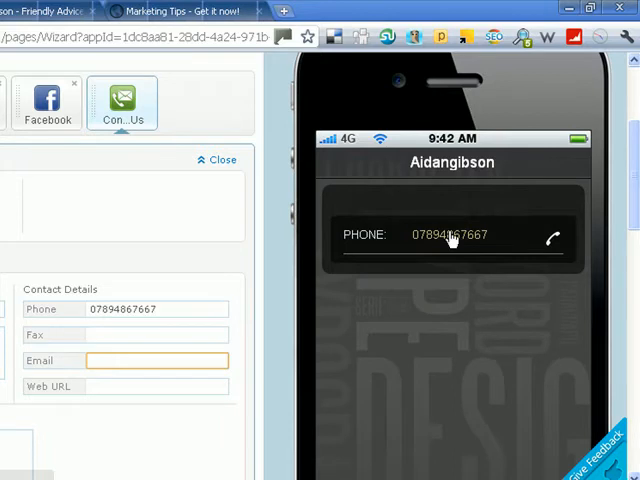
pyautogui.moveTo(496, 336)
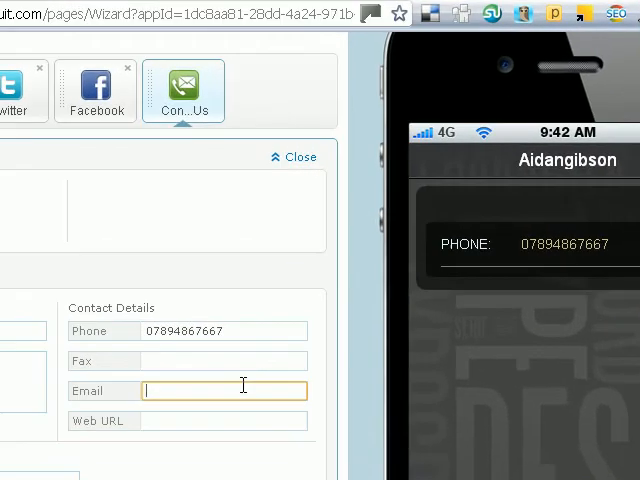
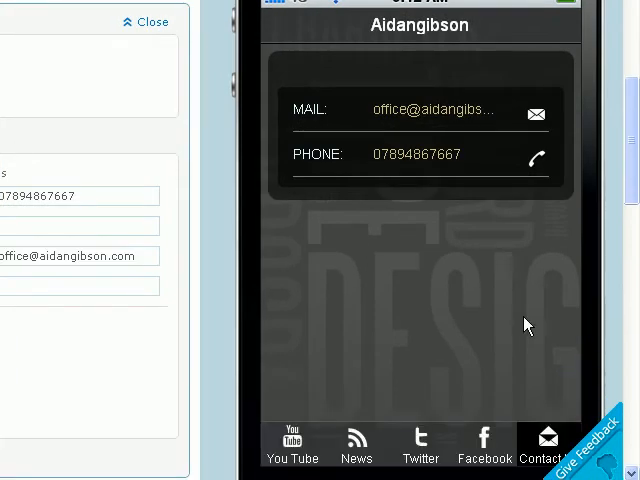
pyautogui.moveTo(296, 442)
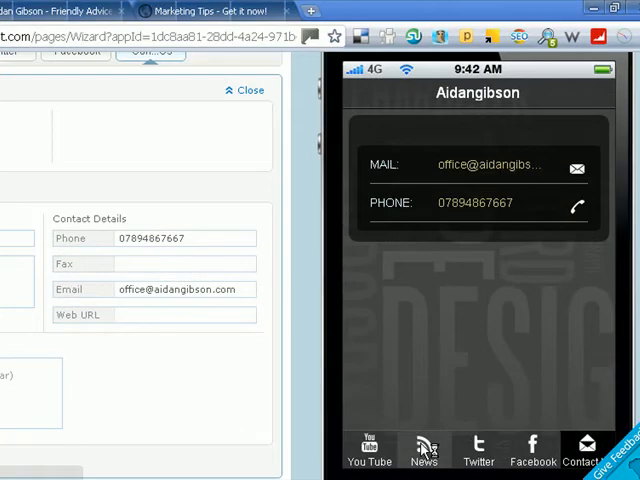
# - Show the Twitter feed in the phone preview and close the Contact Us page editor
pyautogui.click(424, 452)
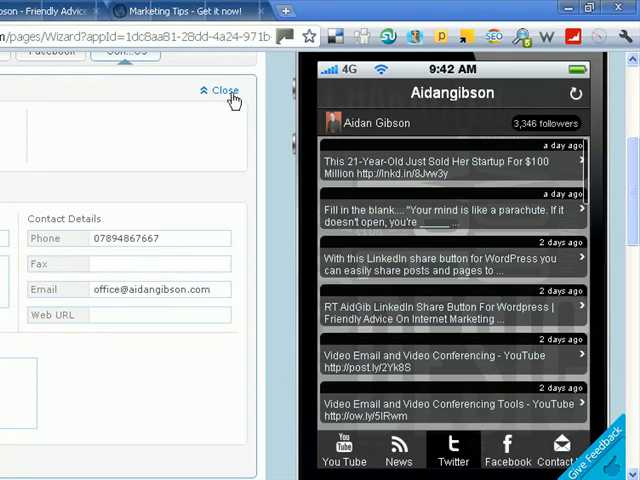
pyautogui.click(222, 90)
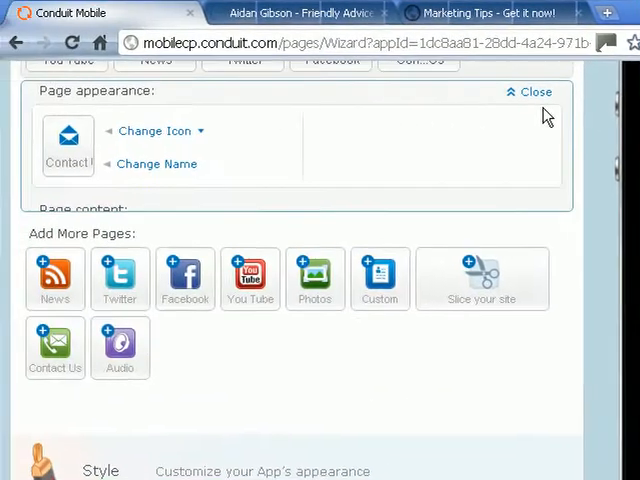
pyautogui.click(528, 92)
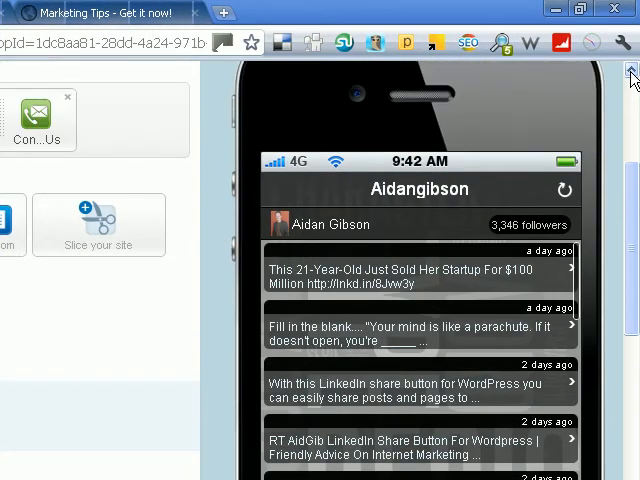
pyautogui.scroll(-3)
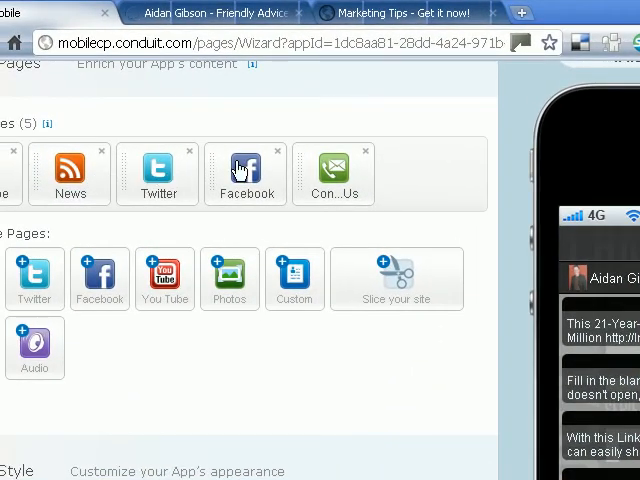
pyautogui.moveTo(284, 170)
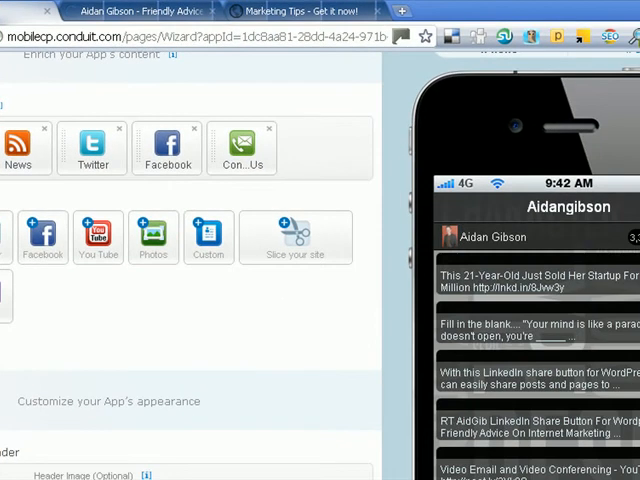
# - Pick a menu material and a gallery background image under Theme
pyautogui.scroll(-3)
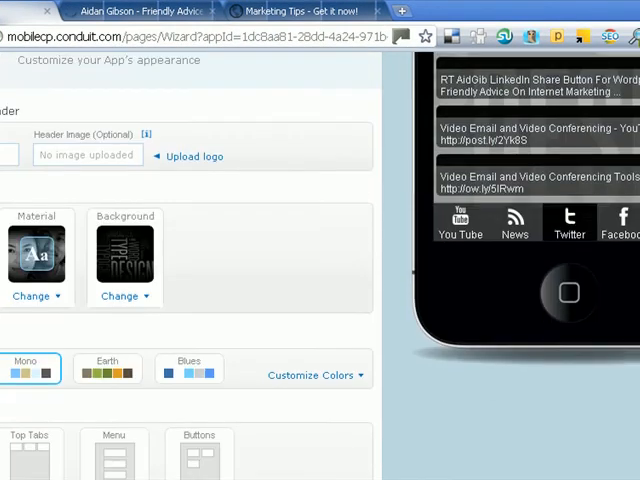
pyautogui.scroll(-3)
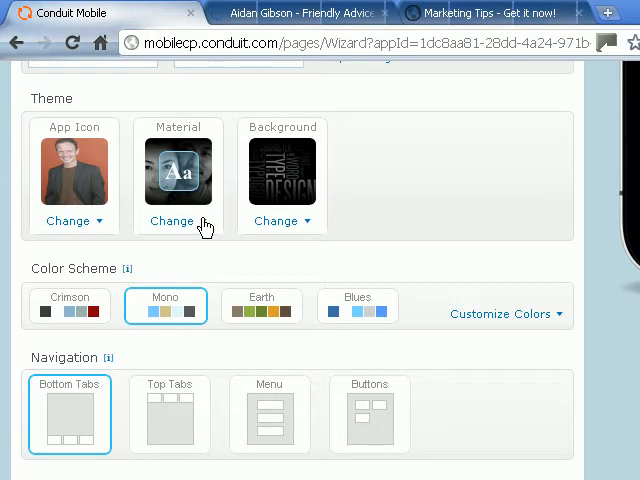
pyautogui.click(172, 220)
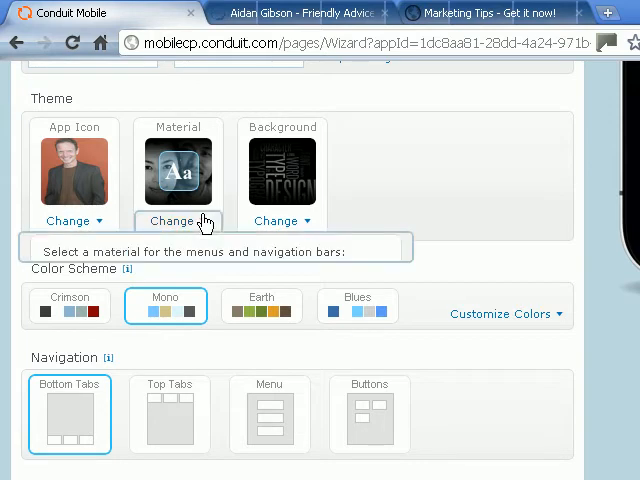
pyautogui.click(172, 220)
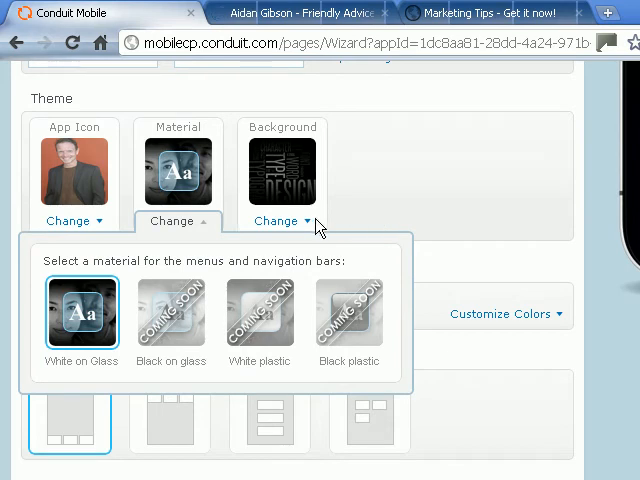
pyautogui.moveTo(312, 224)
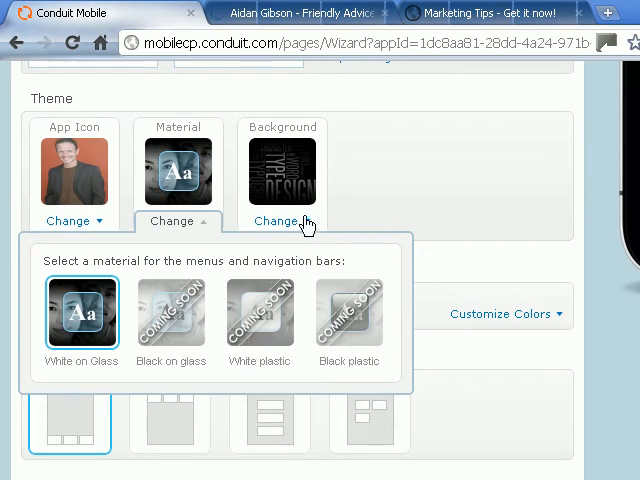
pyautogui.click(284, 220)
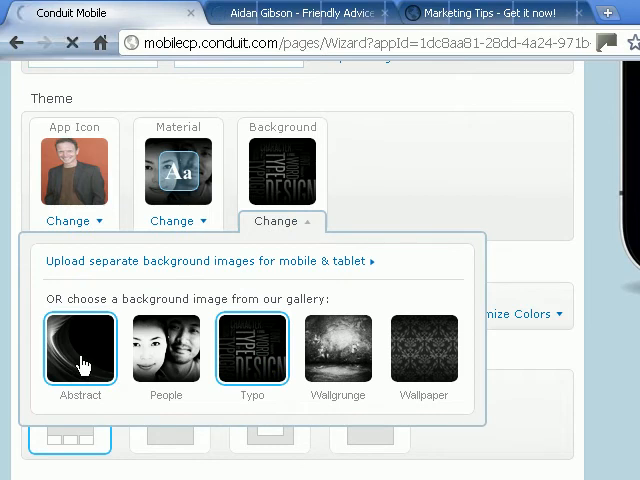
pyautogui.click(80, 348)
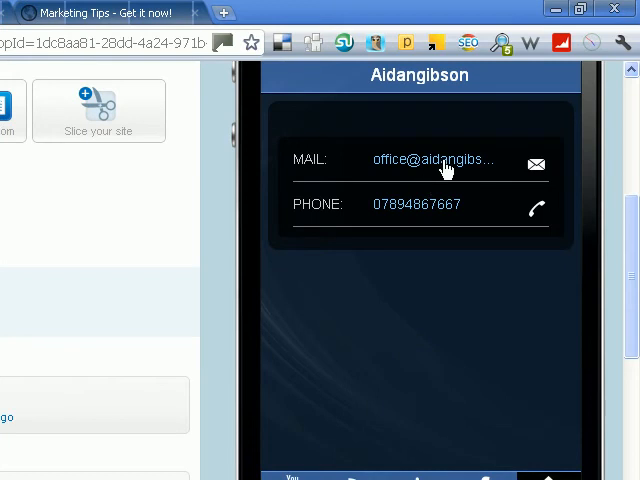
pyautogui.moveTo(416, 104)
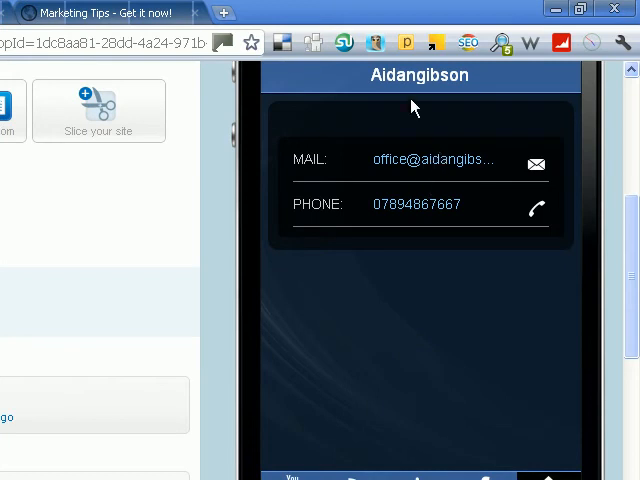
pyautogui.moveTo(396, 96)
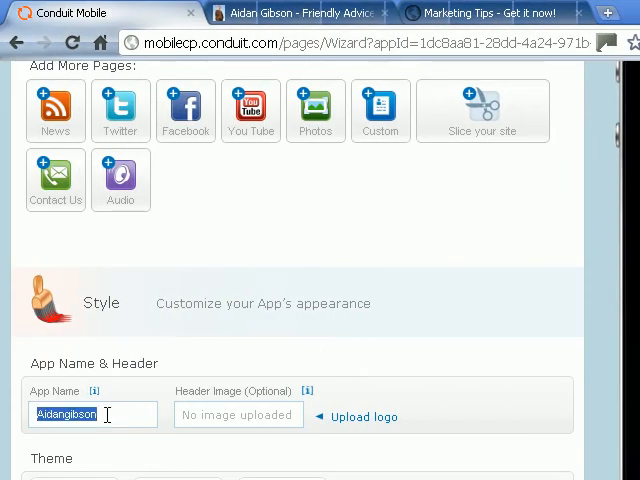
# - Name the app Marketing Tips and save the style settings to continue
pyautogui.write('Marke')
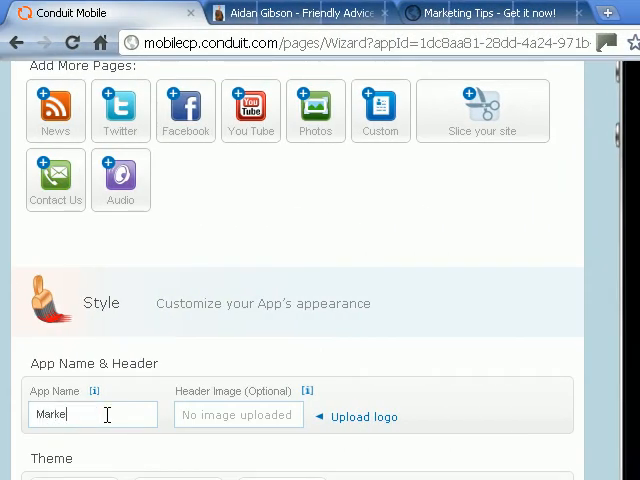
pyautogui.write('ting')
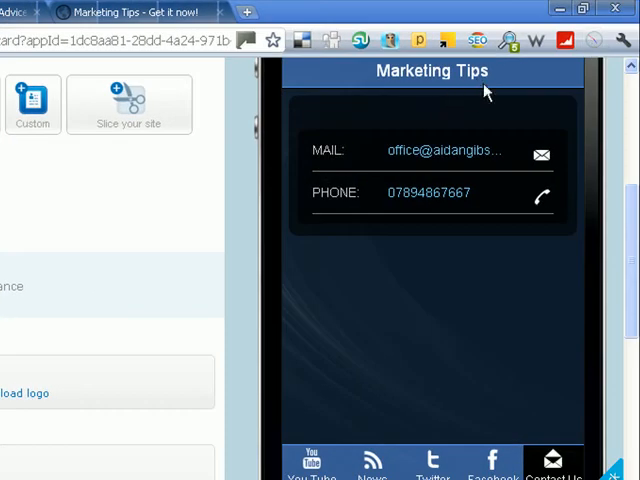
pyautogui.scroll(-3)
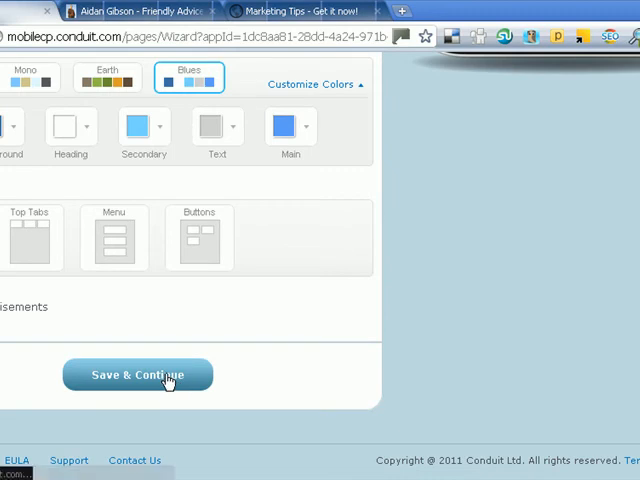
pyautogui.click(138, 374)
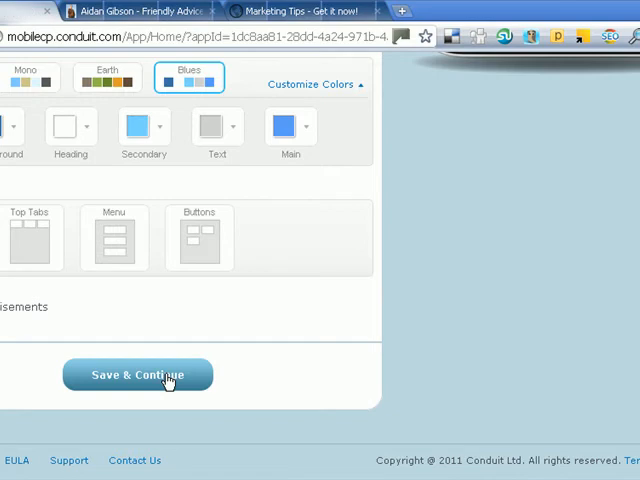
# - Begin publishing the app from the dashboard
pyautogui.click(138, 374)
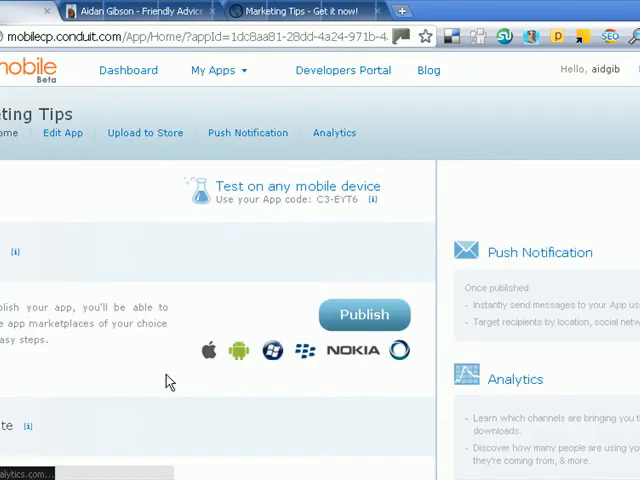
pyautogui.moveTo(356, 316)
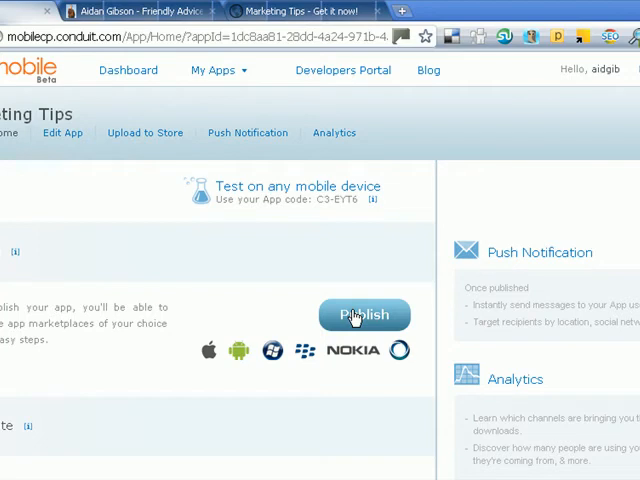
pyautogui.click(364, 314)
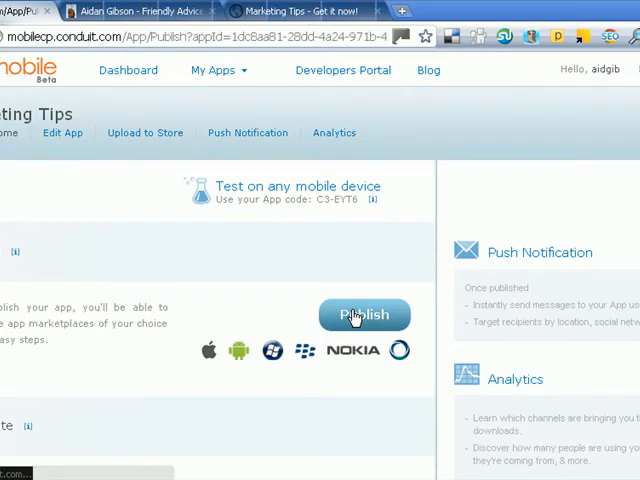
pyautogui.click(364, 314)
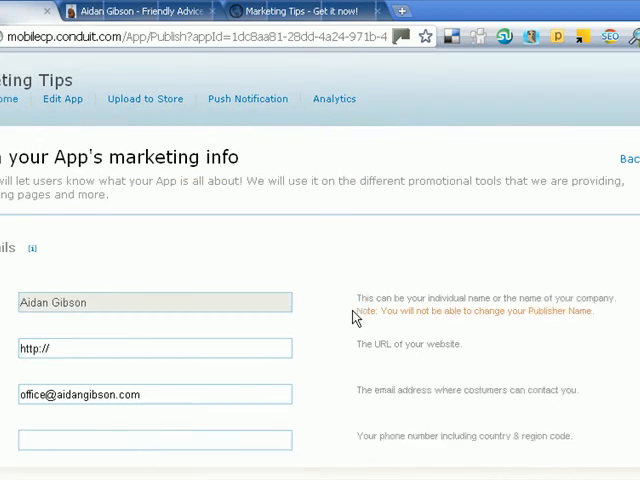
# - Set the web-app address to aidangibson.mobapp.at in the marketing info
pyautogui.scroll(-3)
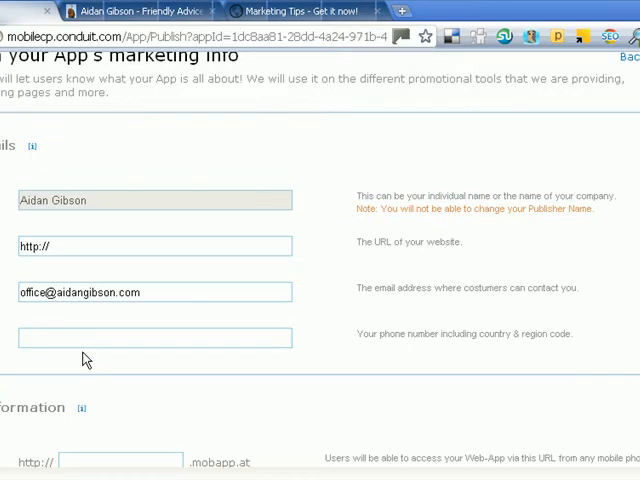
pyautogui.scroll(-3)
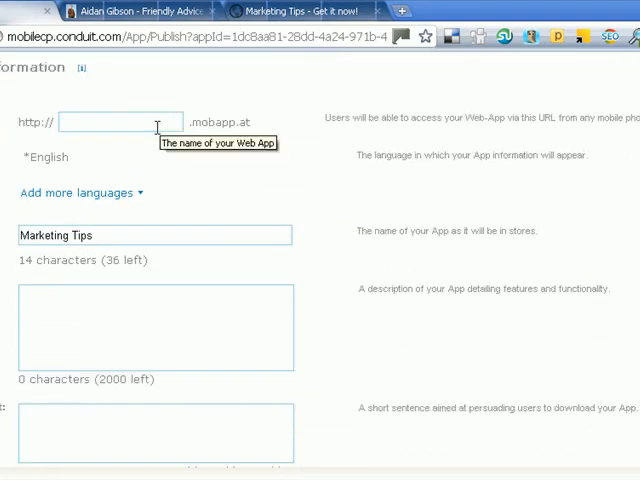
pyautogui.write('a')
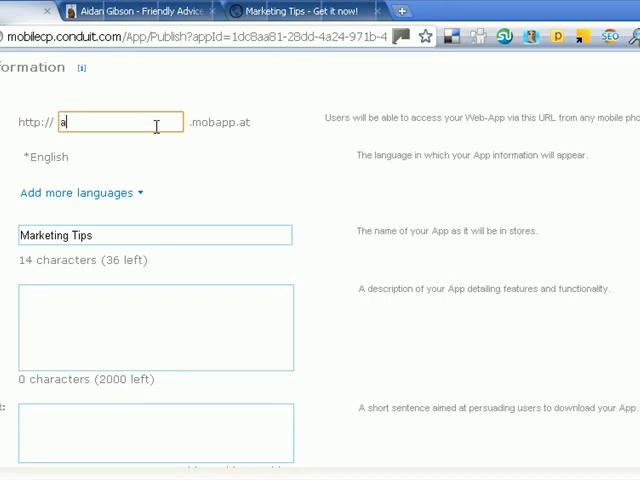
pyautogui.write('idangibson')
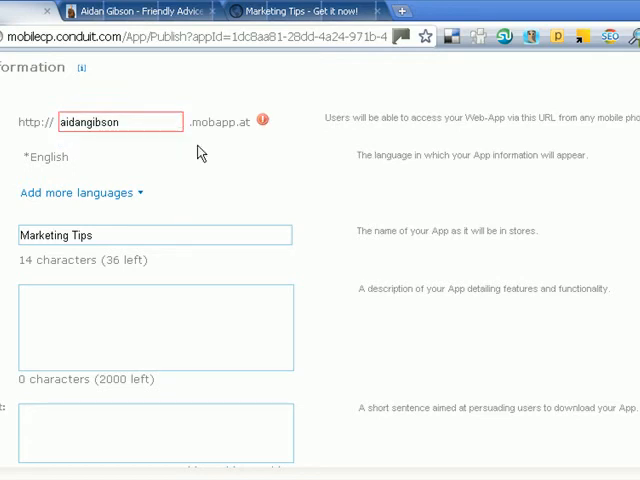
pyautogui.click(96, 120)
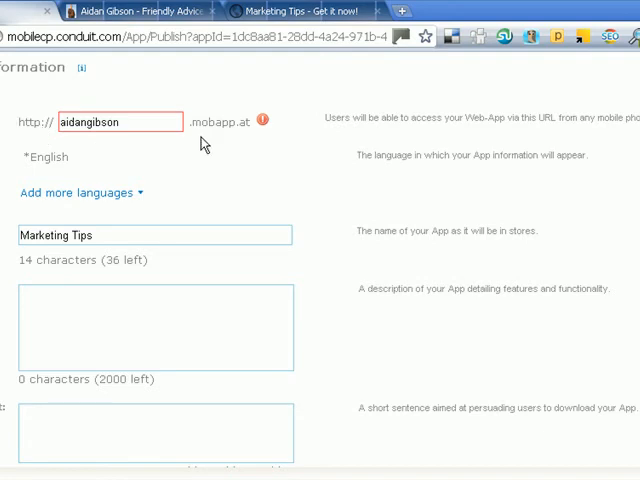
pyautogui.moveTo(112, 96)
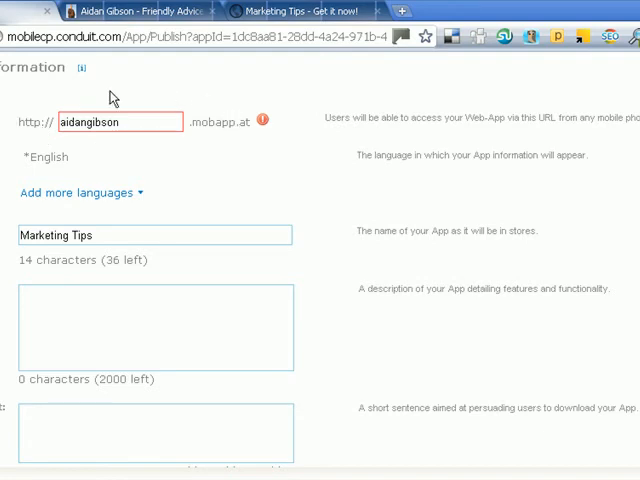
pyautogui.moveTo(180, 160)
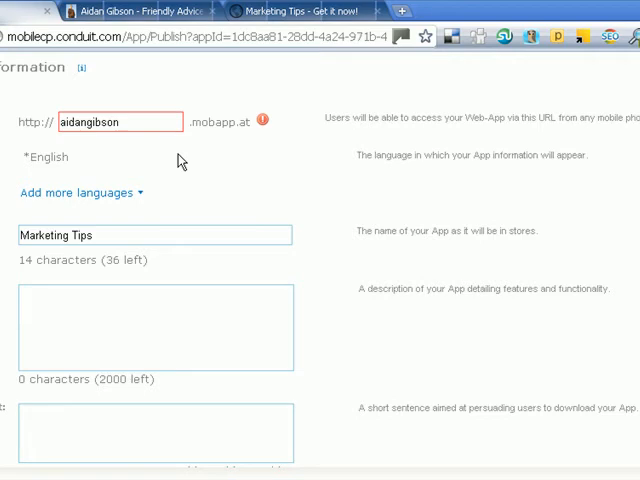
pyautogui.moveTo(204, 192)
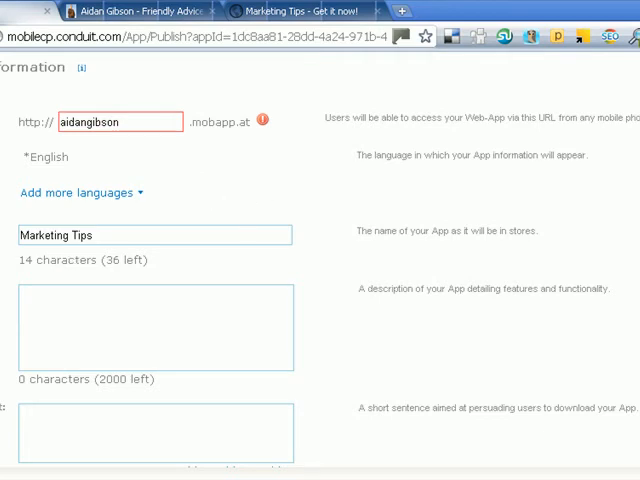
pyautogui.moveTo(104, 236)
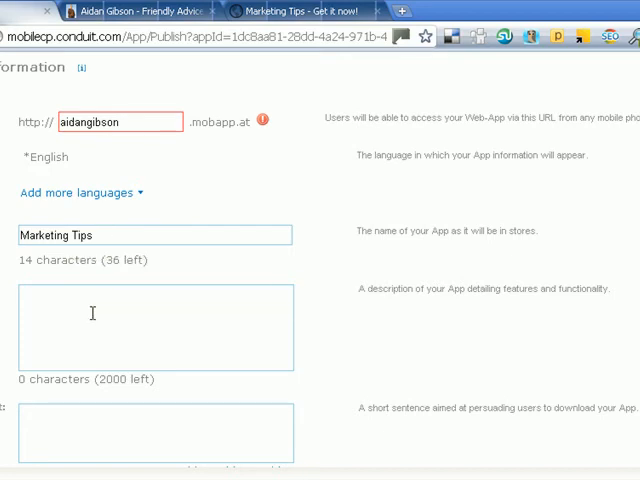
pyautogui.click(156, 324)
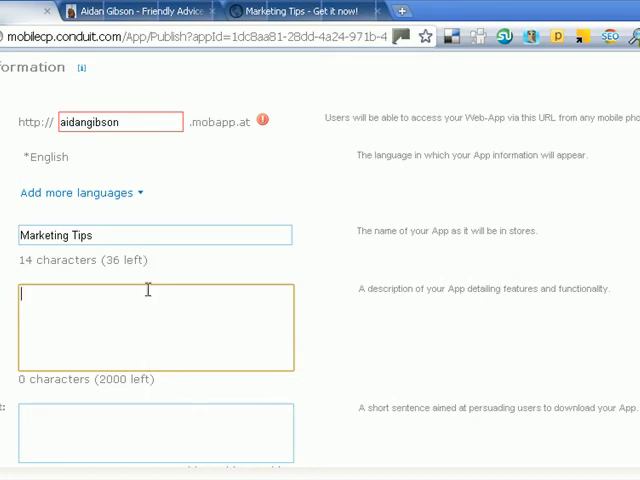
pyautogui.moveTo(168, 324)
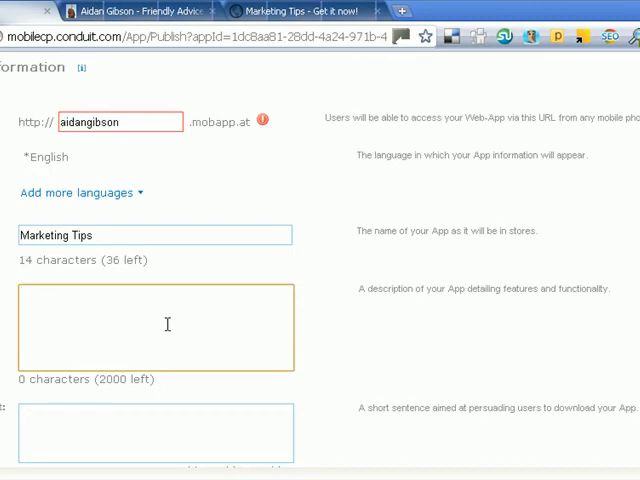
pyautogui.moveTo(160, 304)
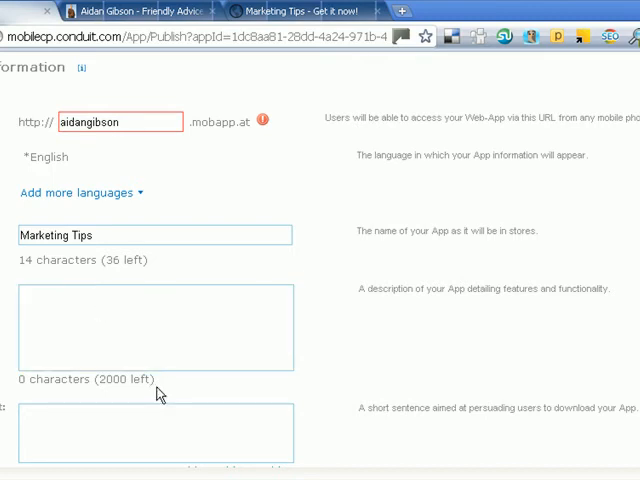
pyautogui.click(150, 432)
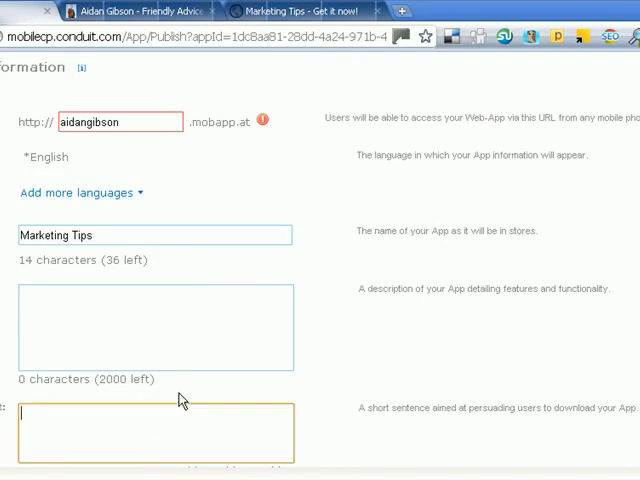
pyautogui.scroll(-3)
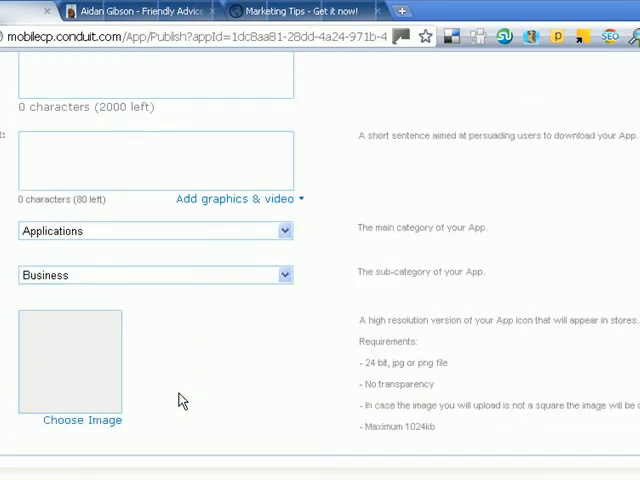
pyautogui.scroll(-3)
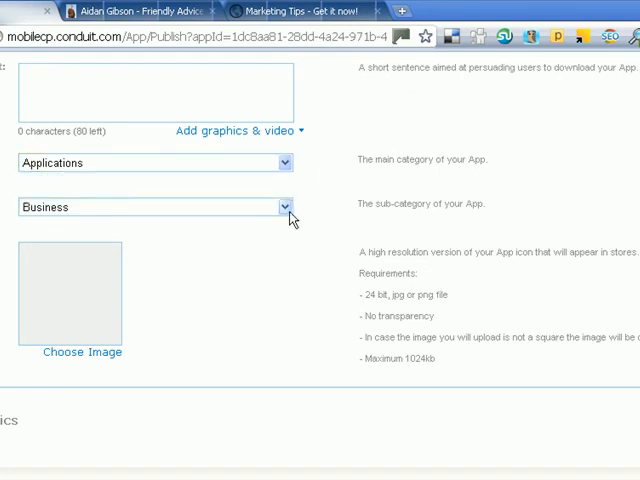
pyautogui.click(284, 208)
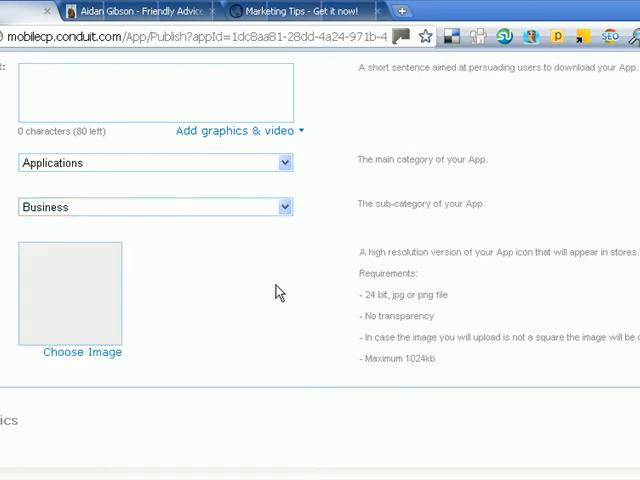
pyautogui.moveTo(98, 364)
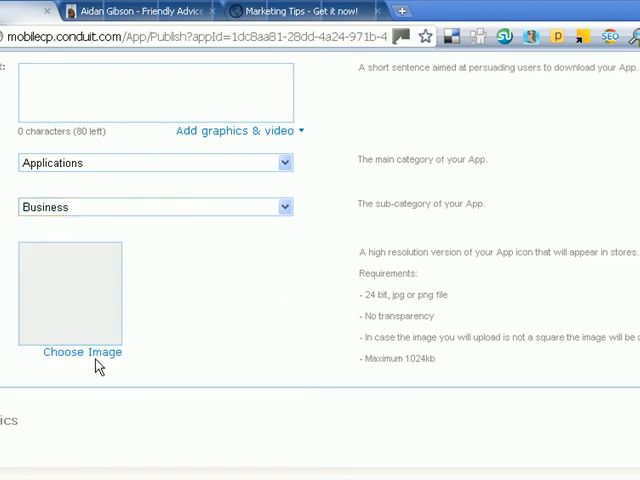
pyautogui.scroll(-3)
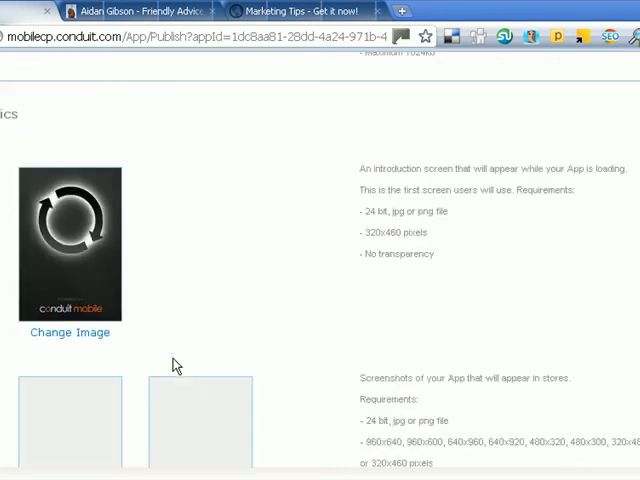
pyautogui.scroll(-3)
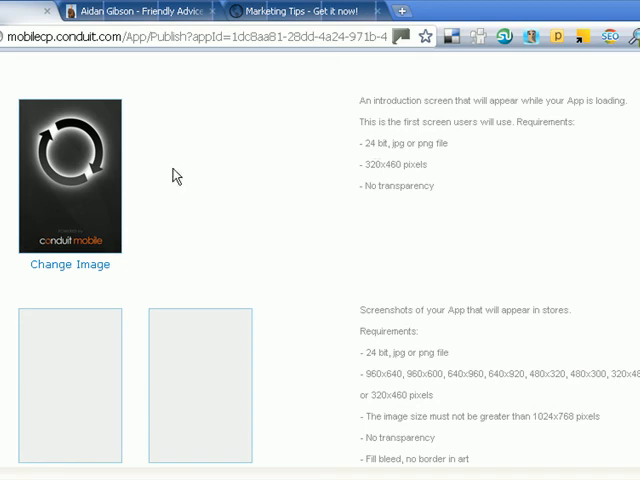
pyautogui.moveTo(62, 160)
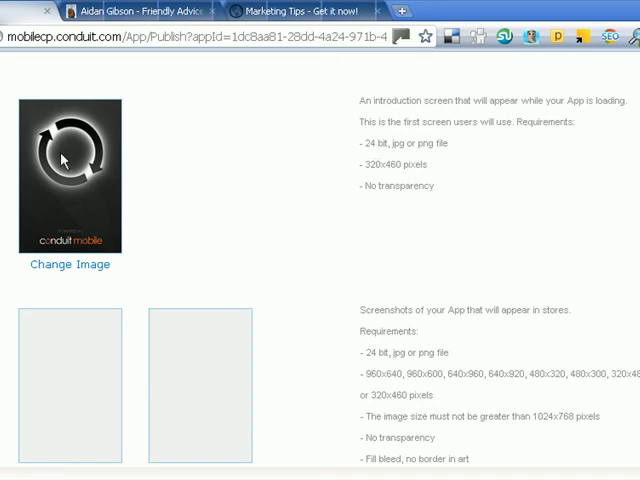
pyautogui.moveTo(84, 184)
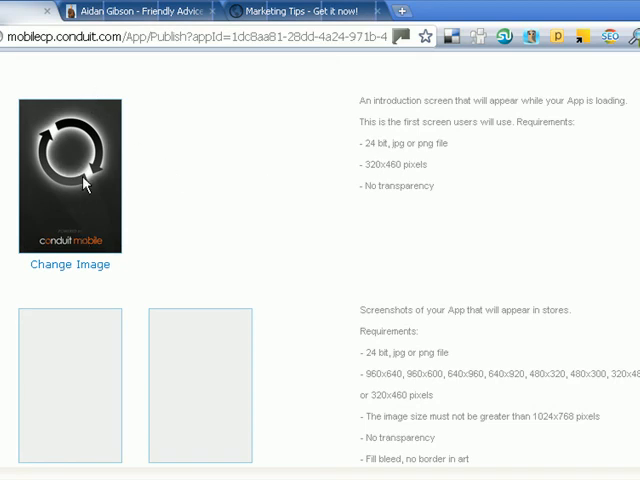
pyautogui.moveTo(148, 224)
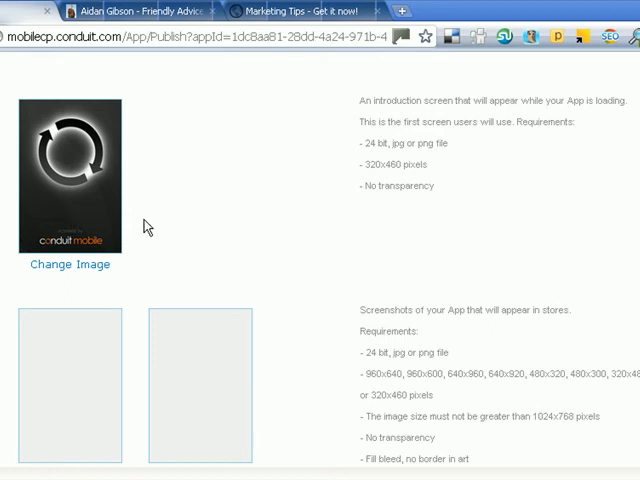
pyautogui.scroll(-3)
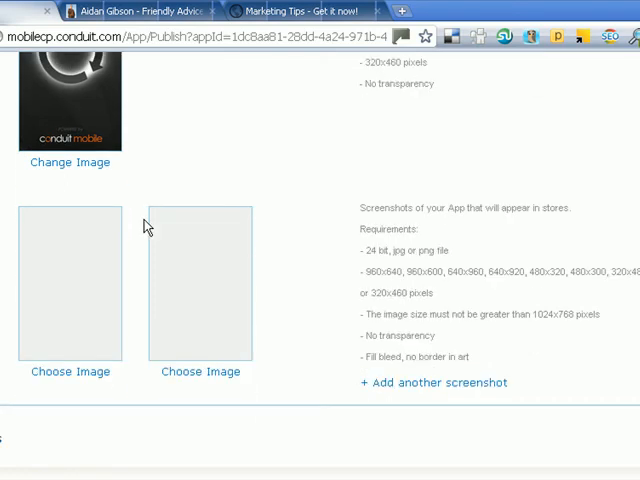
pyautogui.scroll(-3)
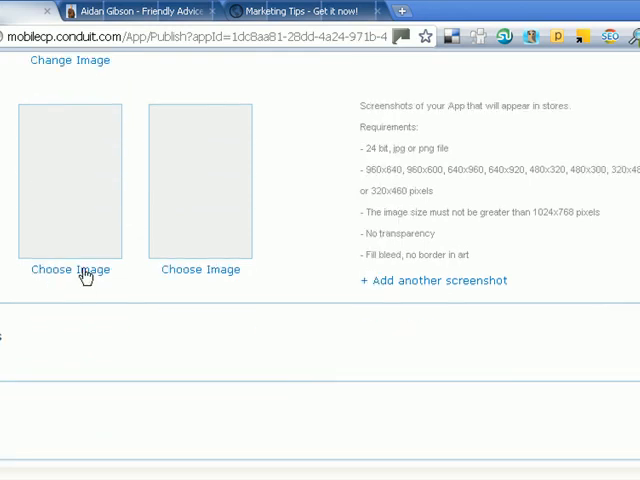
pyautogui.moveTo(108, 248)
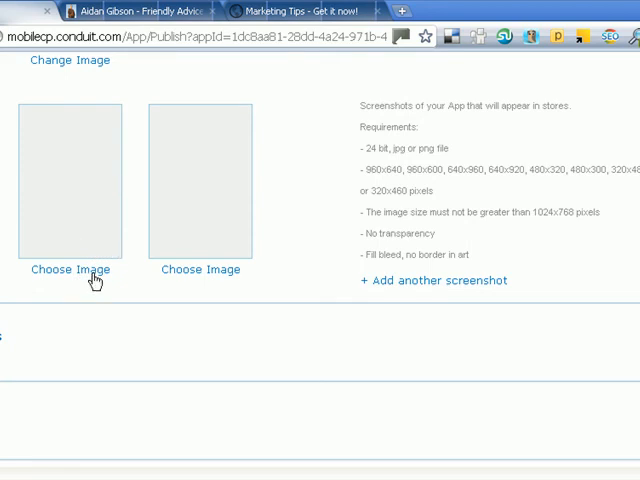
pyautogui.moveTo(364, 304)
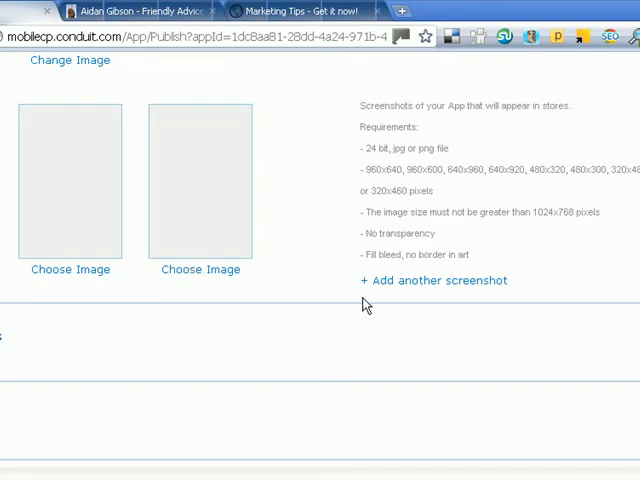
pyautogui.moveTo(168, 224)
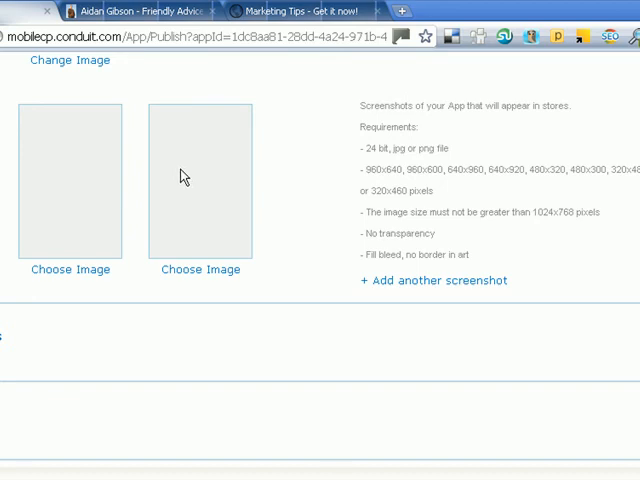
pyautogui.moveTo(16, 136)
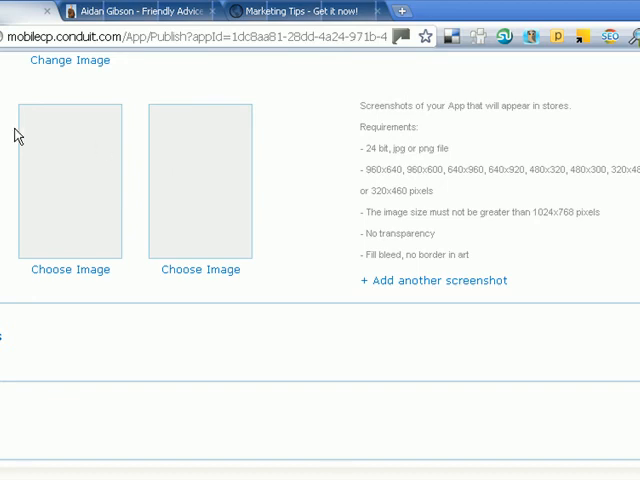
pyautogui.moveTo(22, 112)
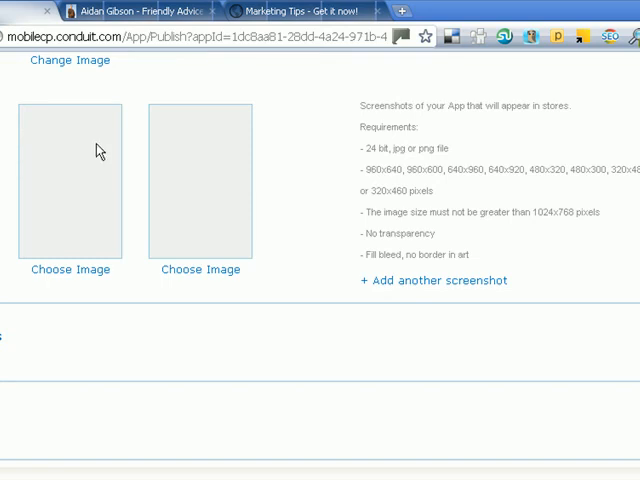
pyautogui.moveTo(62, 264)
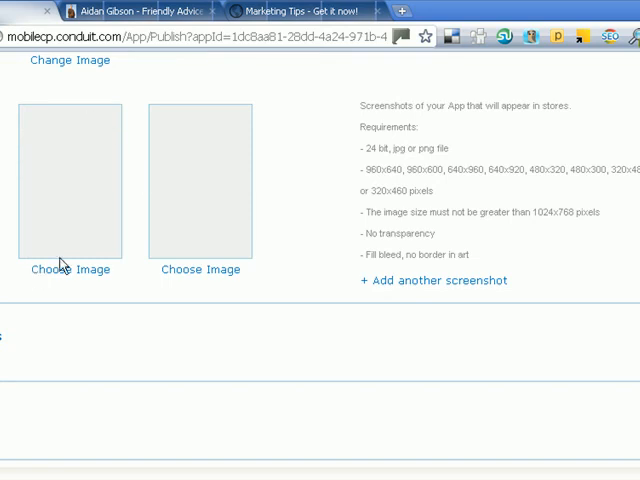
pyautogui.moveTo(102, 240)
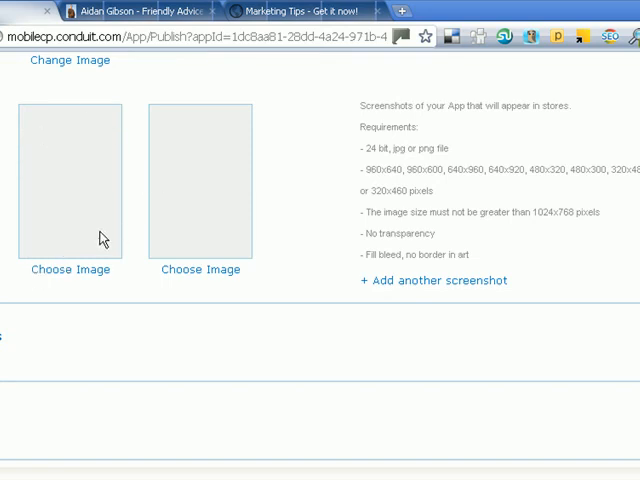
pyautogui.moveTo(92, 340)
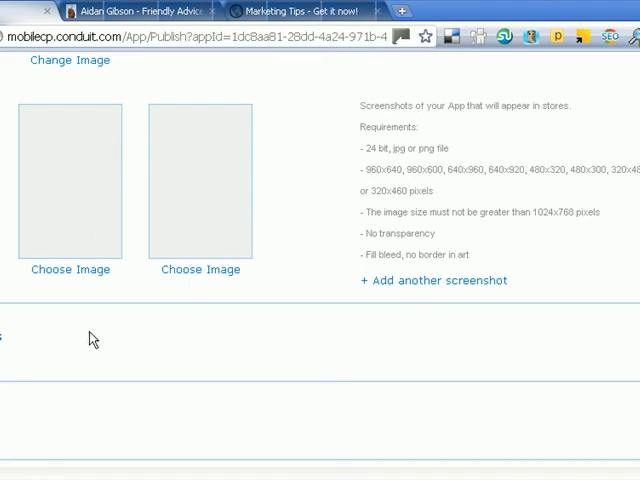
# - Scroll the marketing form to reach the web-app URL aidangibson.mobapp.at
pyautogui.scroll(-3)
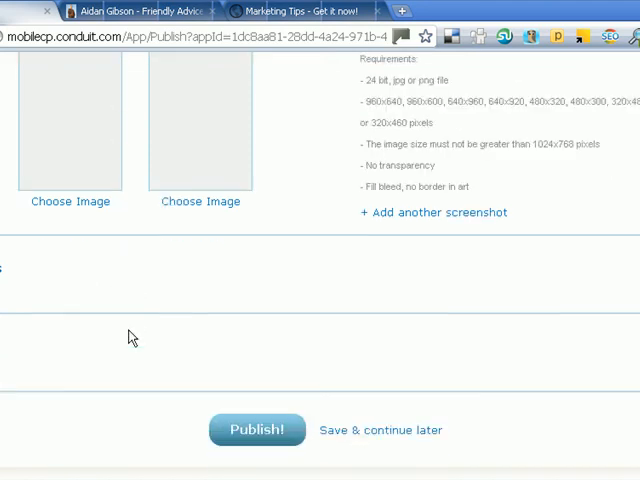
pyautogui.scroll(-3)
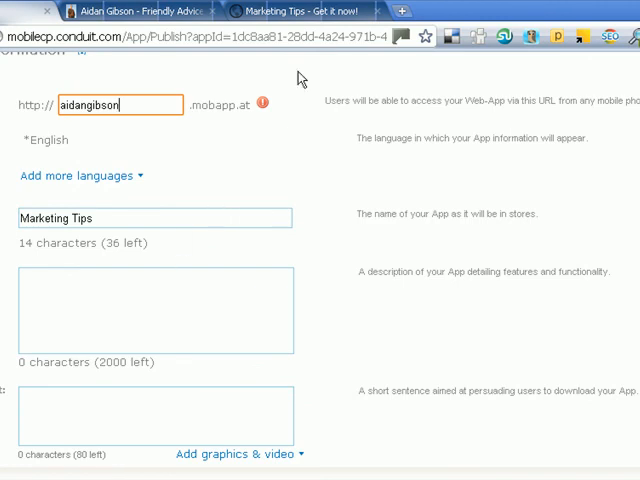
pyautogui.moveTo(304, 122)
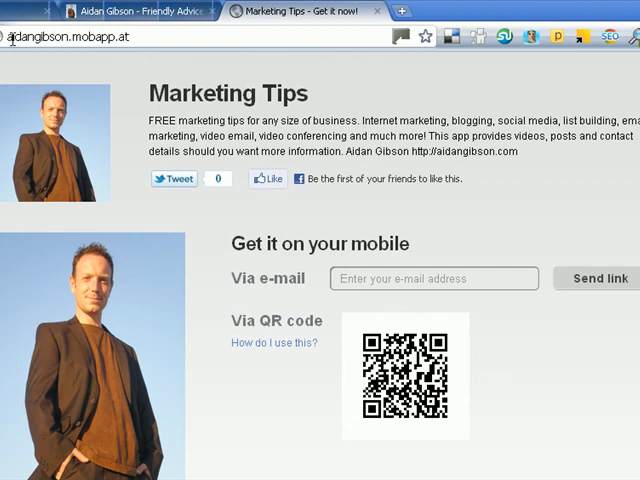
# - Switch browser tabs between the live Marketing Tips web-app and the marketing form
pyautogui.click(132, 36)
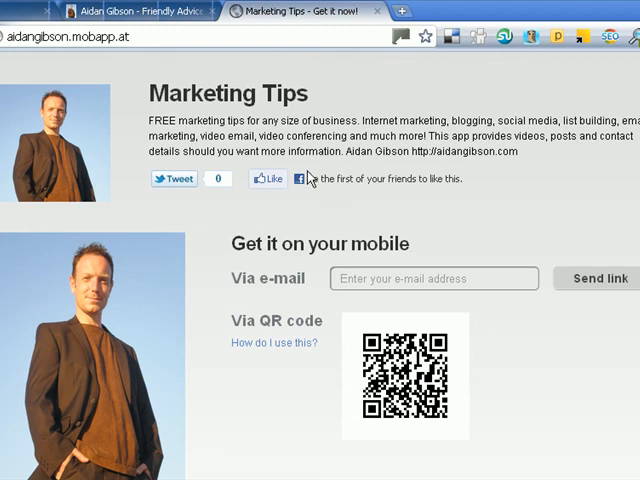
pyautogui.moveTo(214, 236)
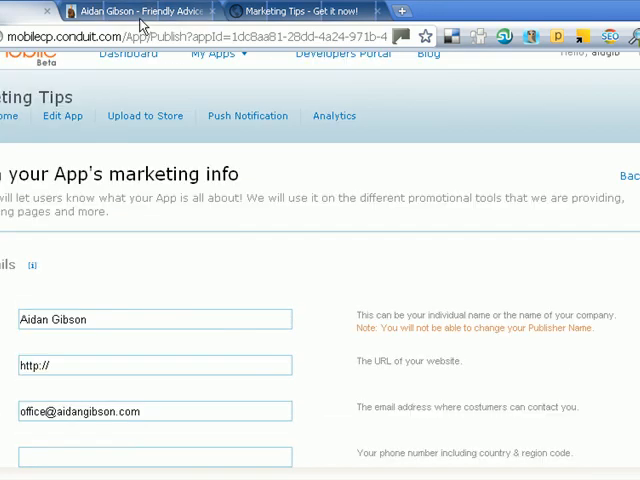
# - Switch to the aidangibson.com blog tab showing the LinkedIn Share Button post
pyautogui.click(140, 12)
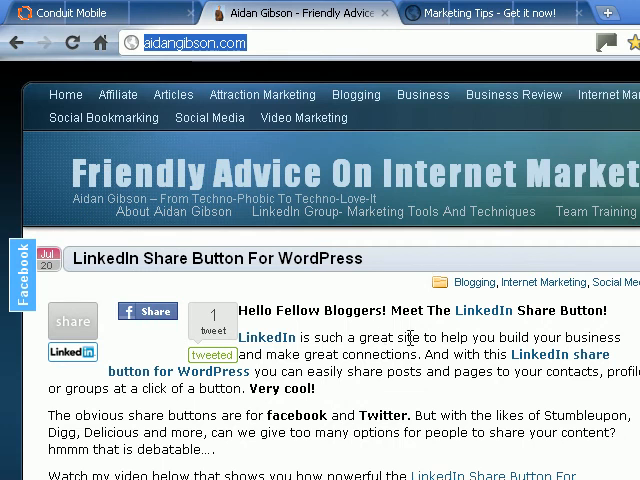
pyautogui.moveTo(408, 408)
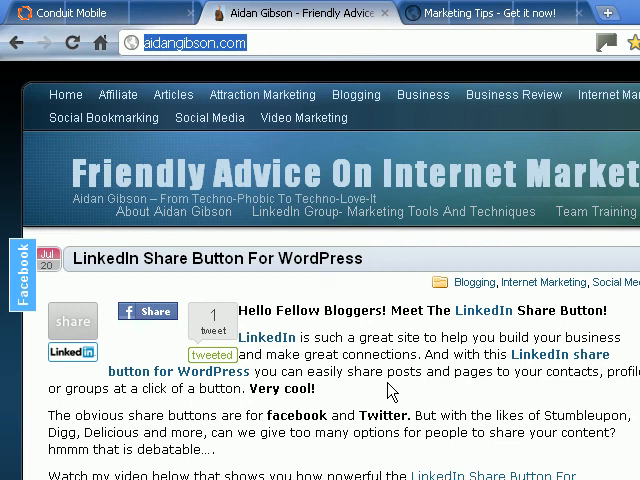
pyautogui.moveTo(388, 392)
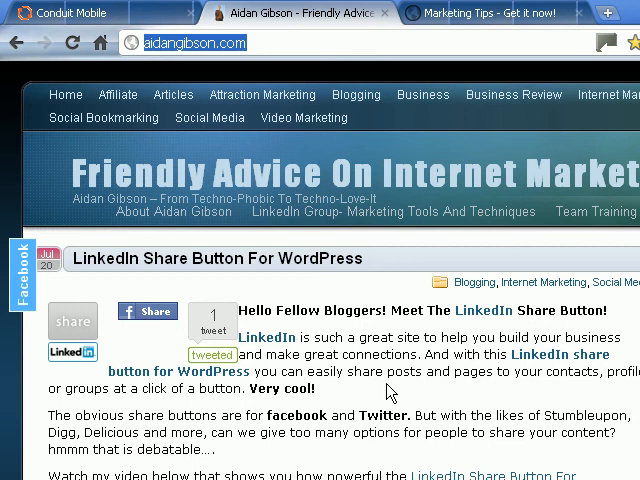